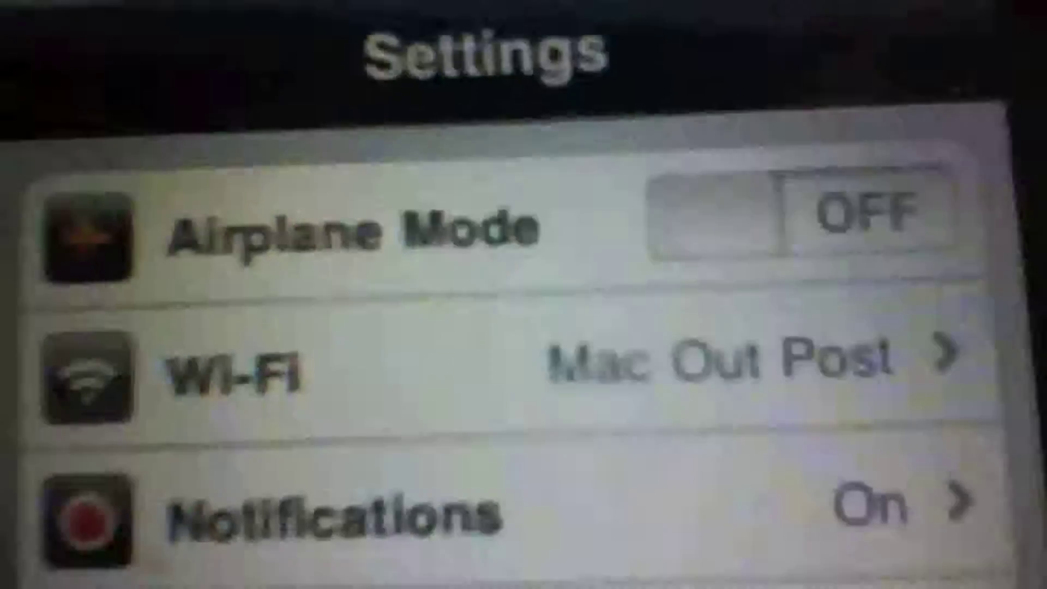
Scroll the iOS Settings list before returning to the home screen
scroll("down", 3)
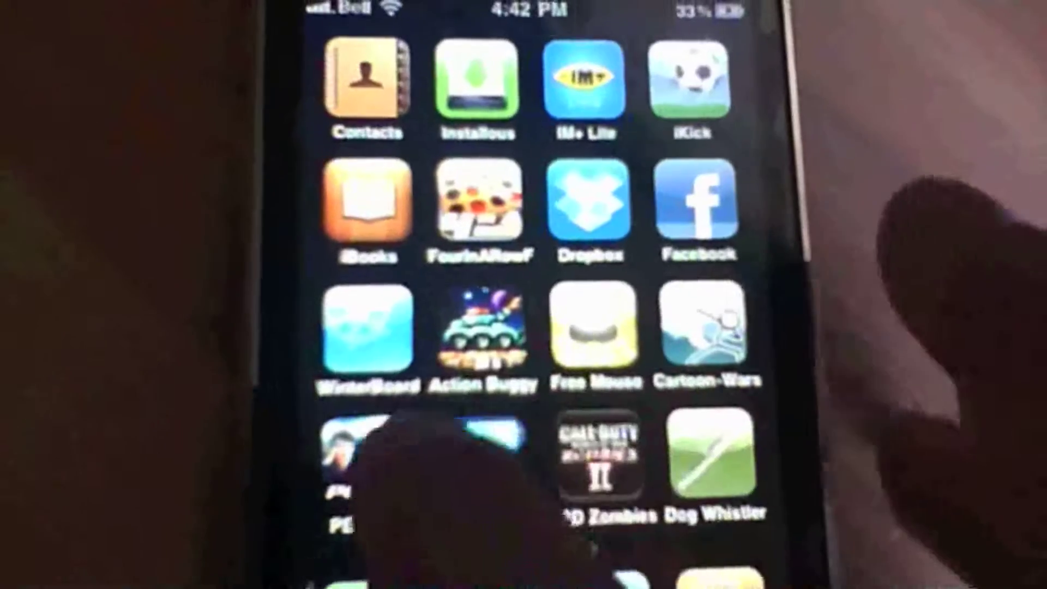
Open WinterBoard from the home screen and scroll its settings page
left_click(370, 328)
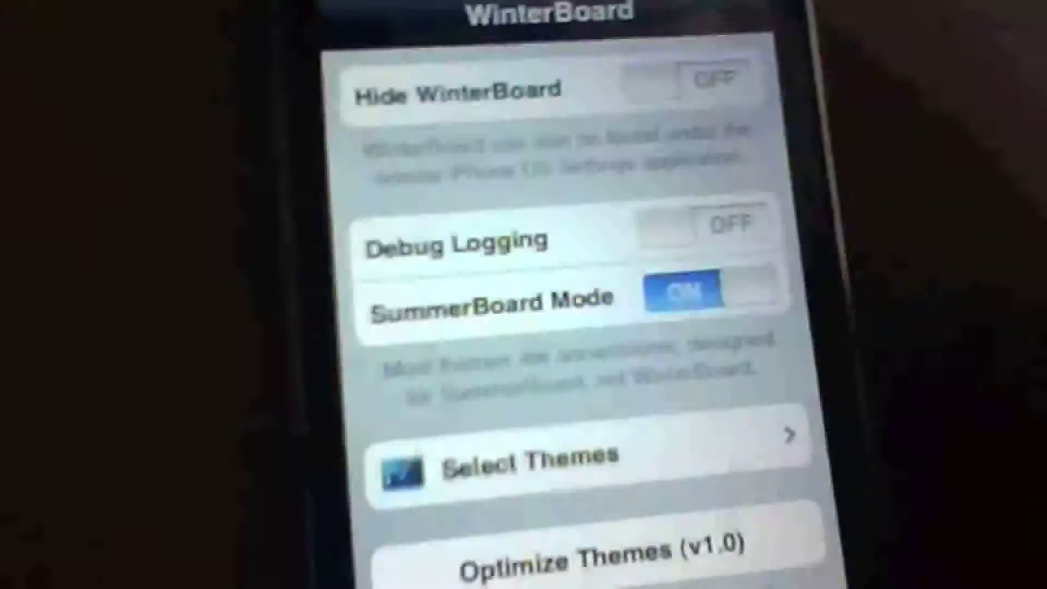
scroll("down", 3)
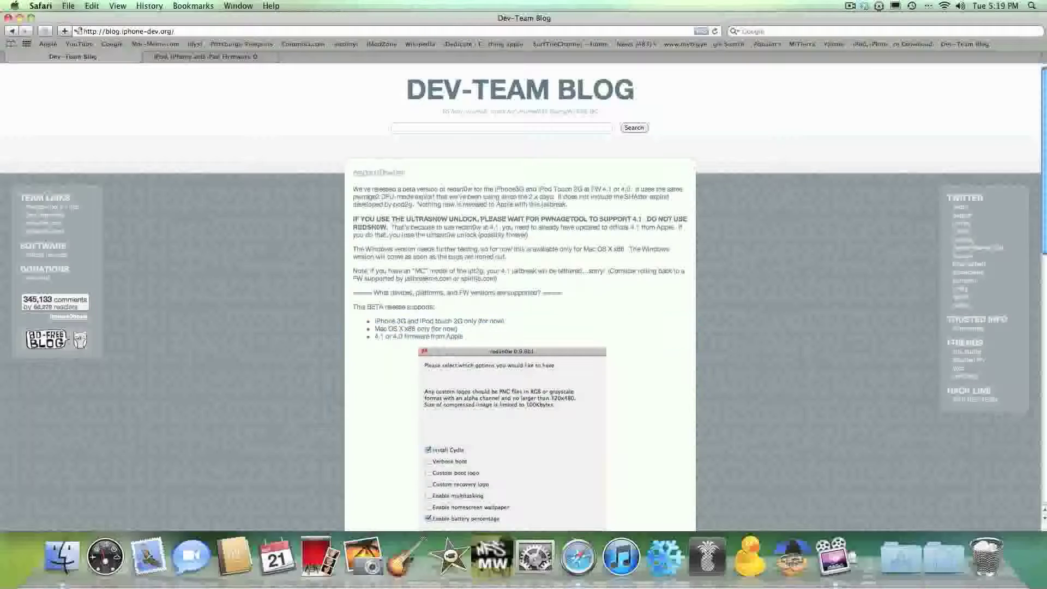
scroll("down", 3)
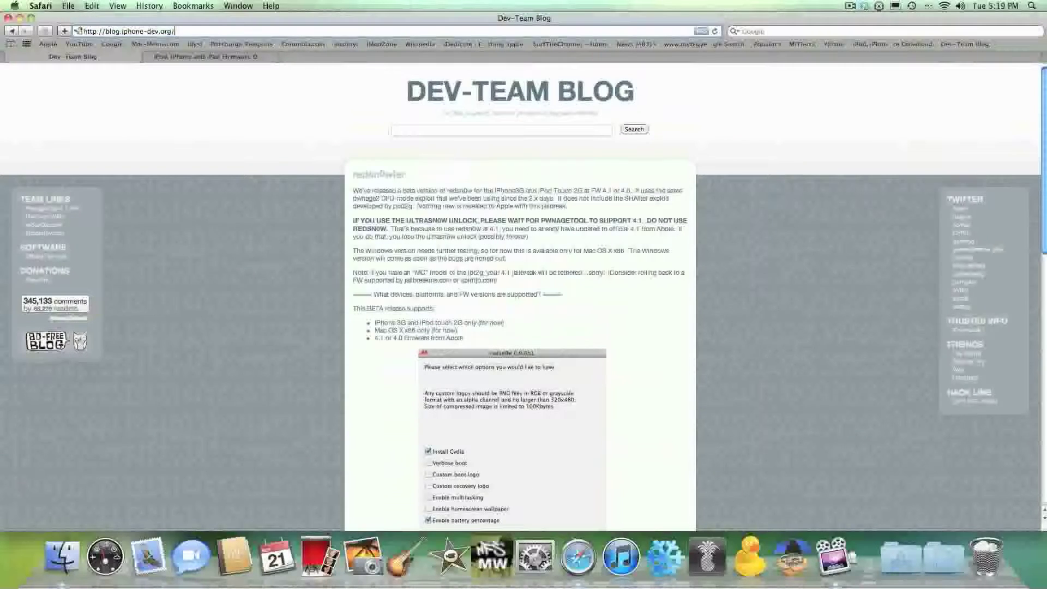
scroll("down", 3)
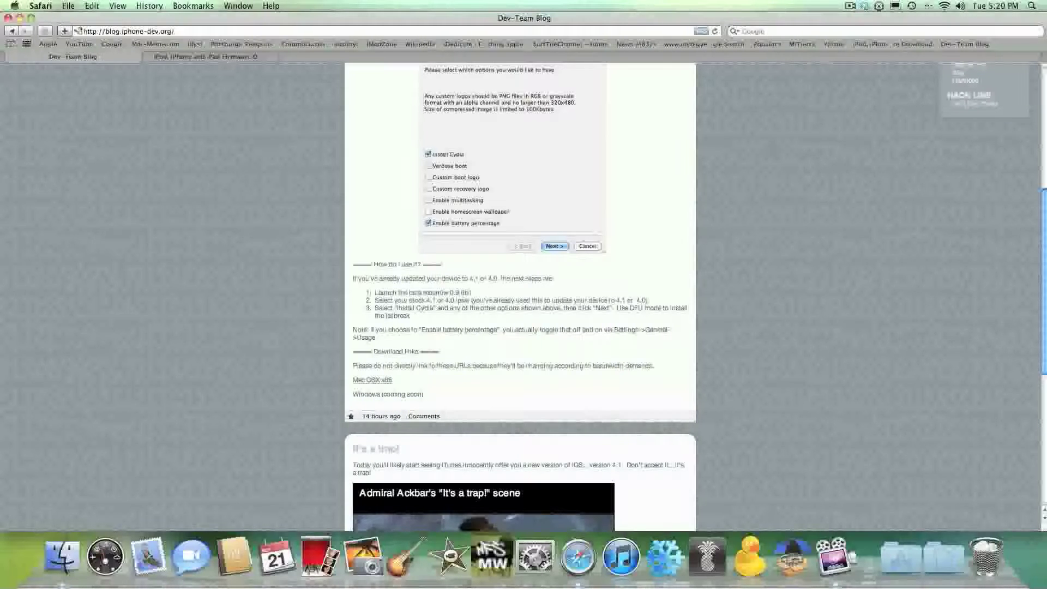
scroll("down", 3)
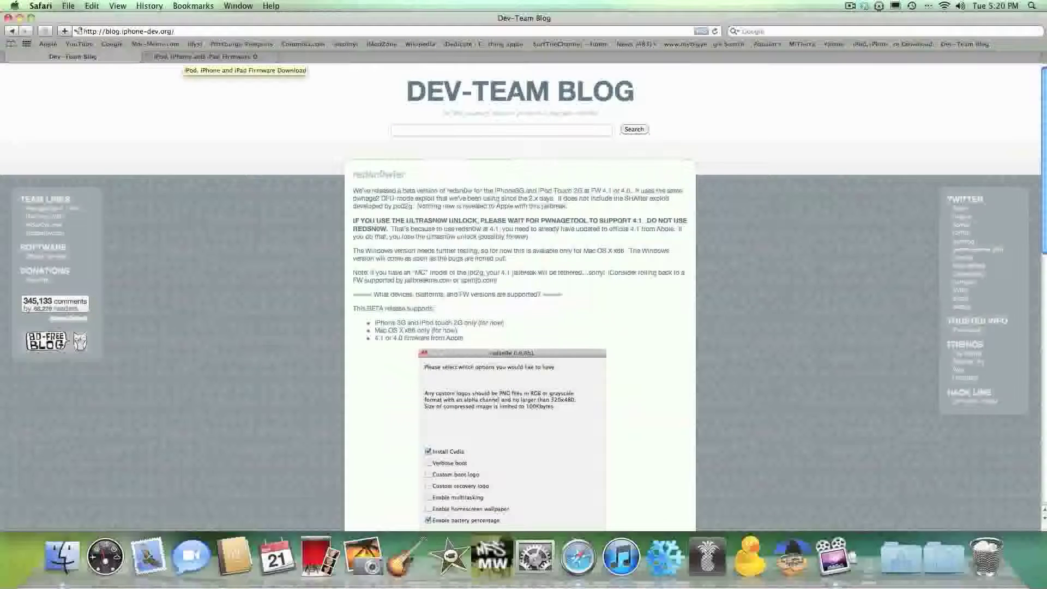
View the firmware download page in Safari and launch redsn0w
left_click(207, 56)
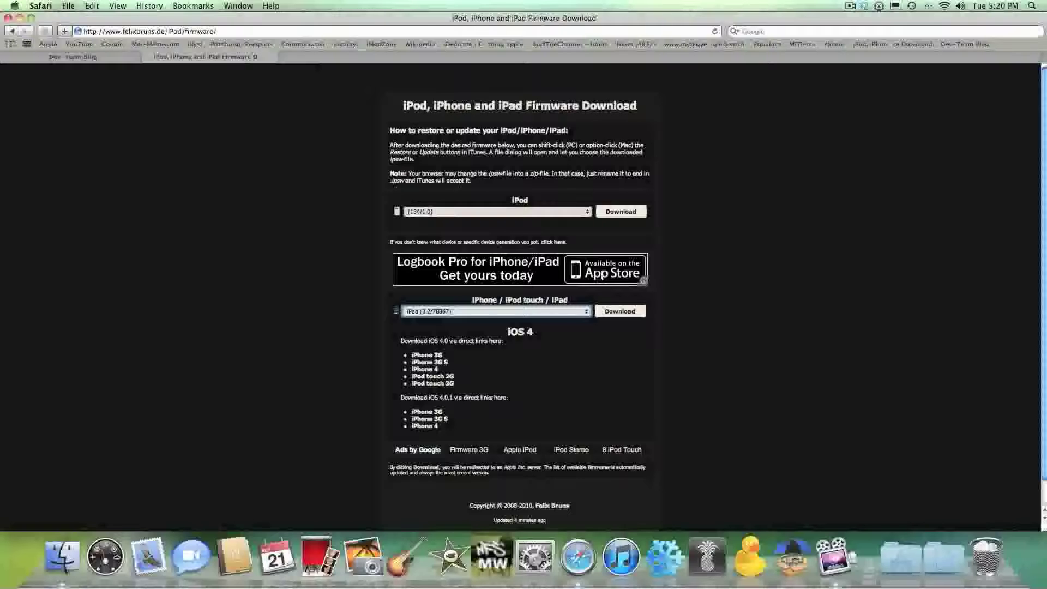
left_click(494, 312)
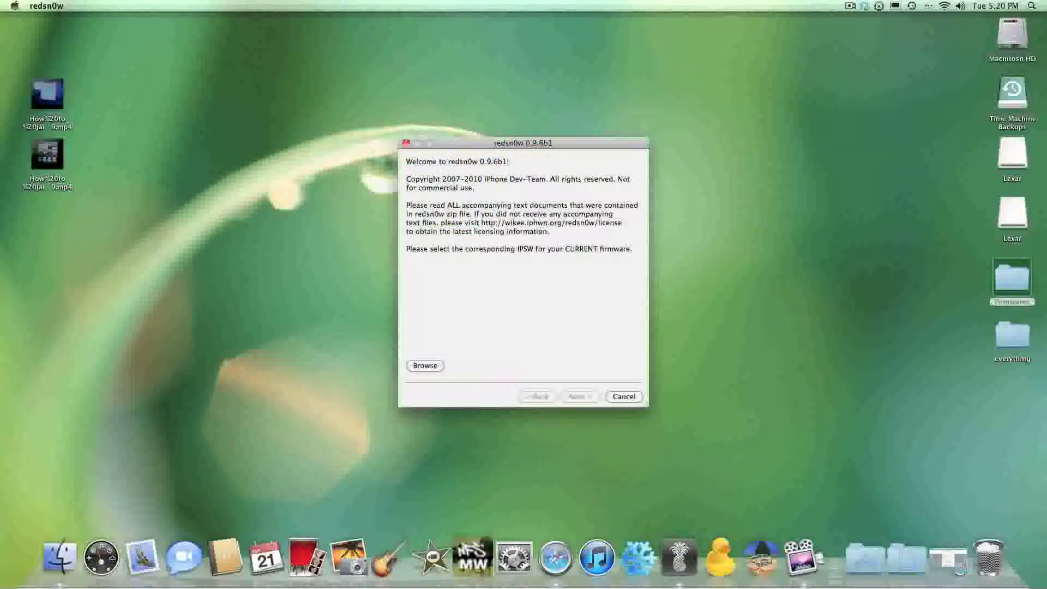
Select the iPhone1,2 4.1 IPSW from the Firmwares folder as redsn0w's firmware
left_click(424, 366)
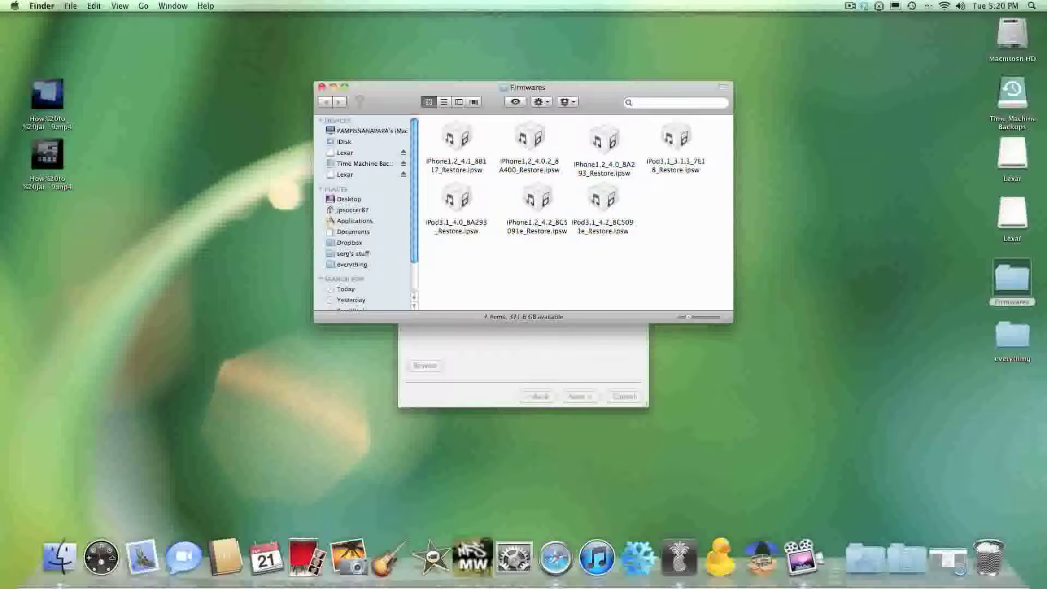
left_click(456, 138)
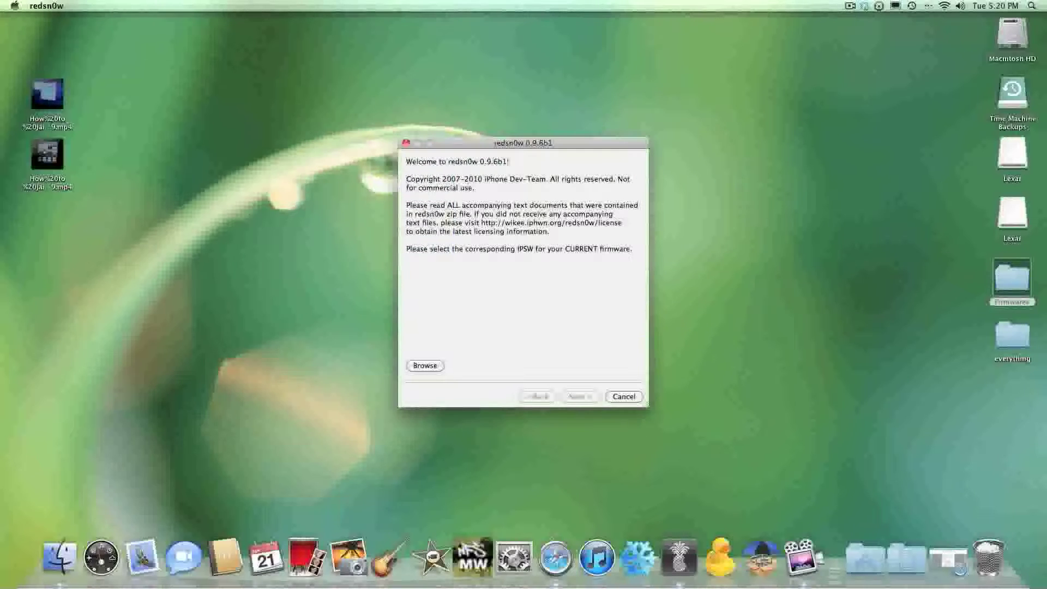
left_click(425, 366)
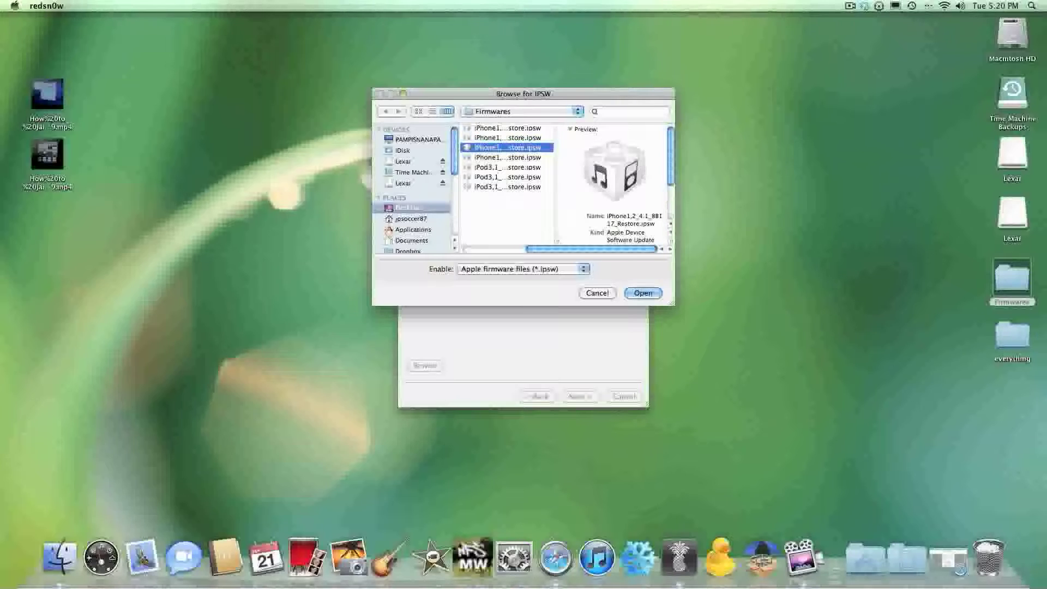
left_click(642, 292)
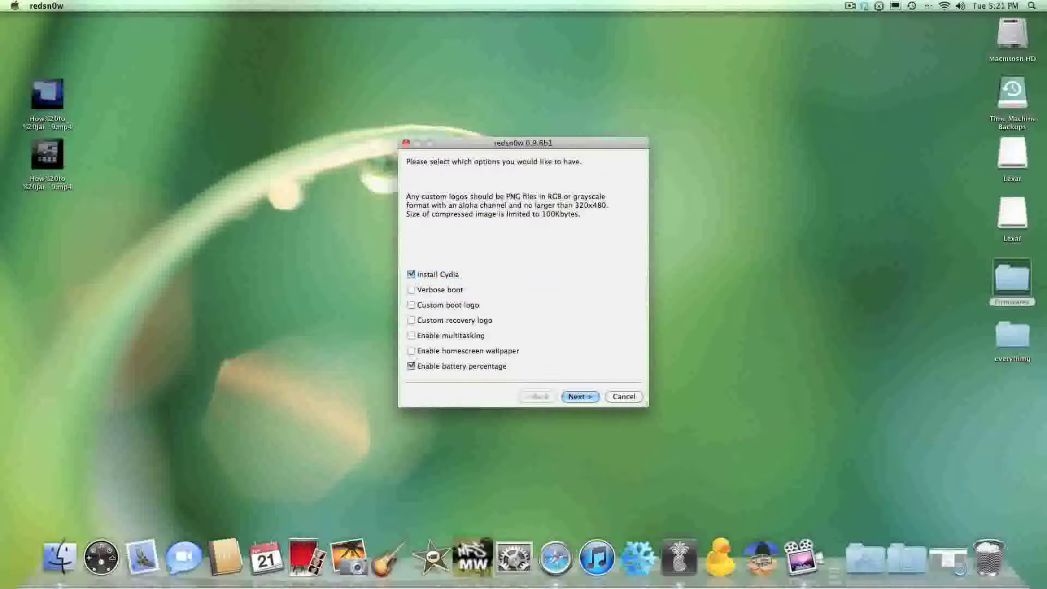
Enable multitasking and homescreen wallpaper, then advance to the device power-off prompt
left_click(412, 336)
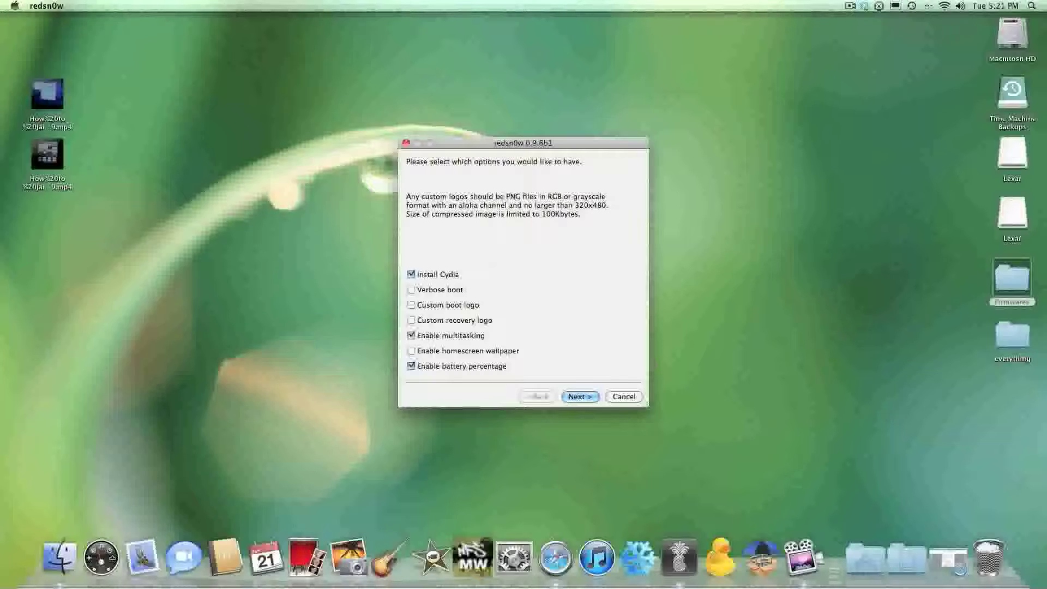
left_click(412, 350)
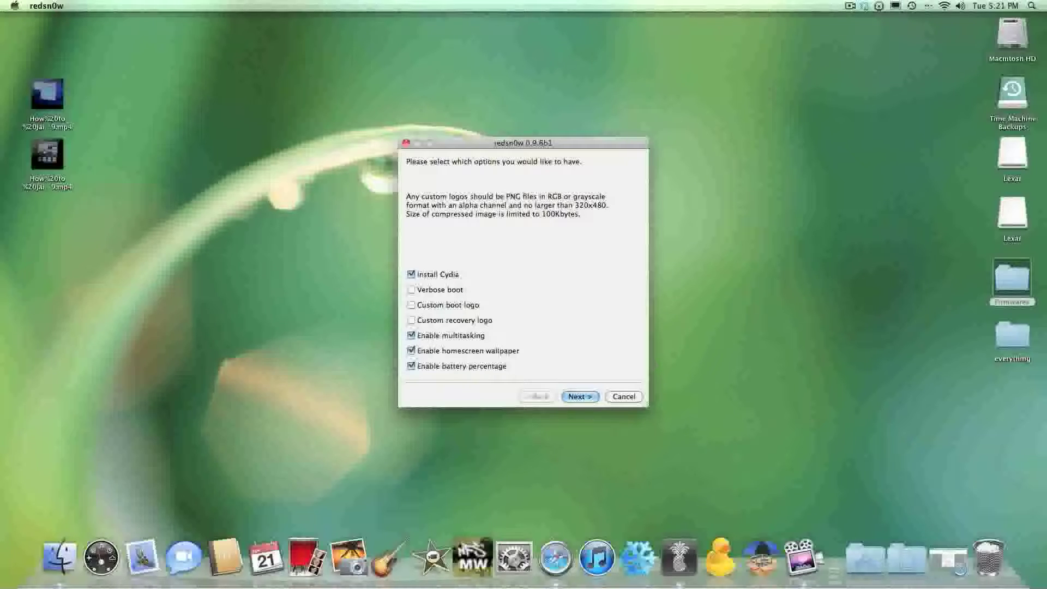
left_click(579, 396)
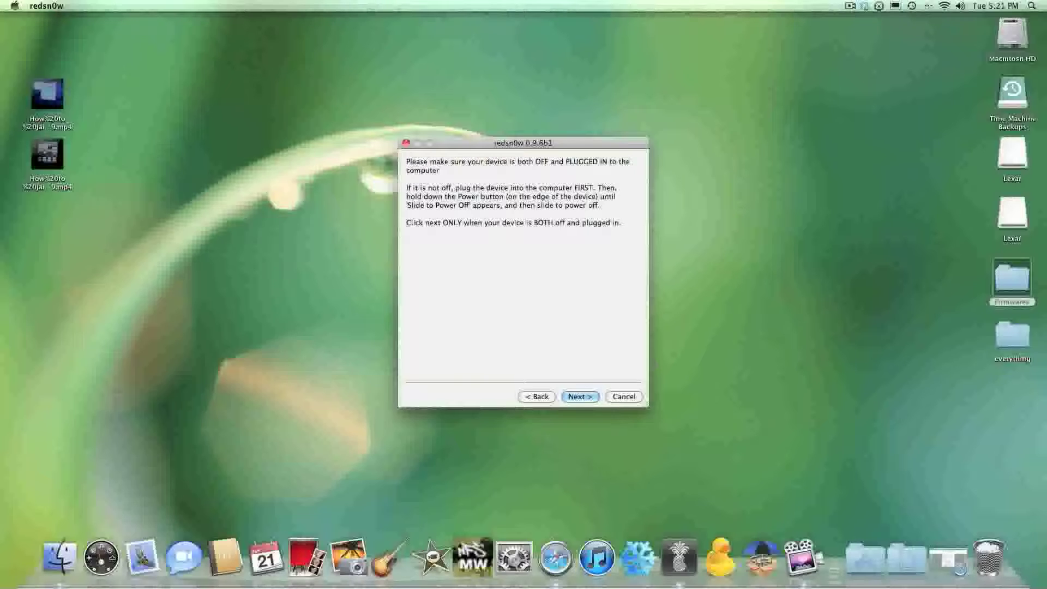